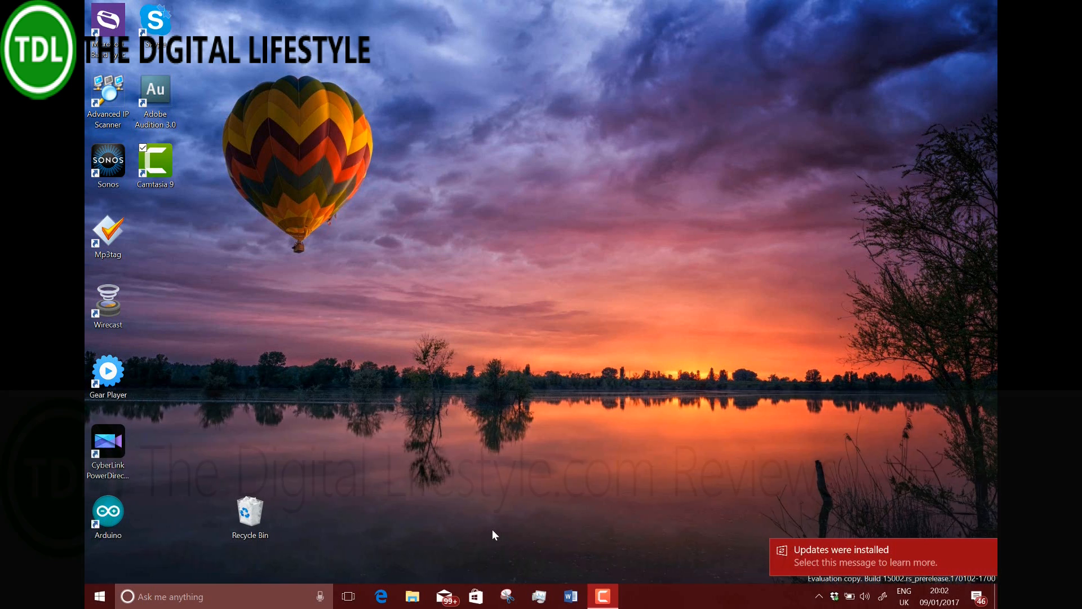
pyautogui.moveTo(834, 507)
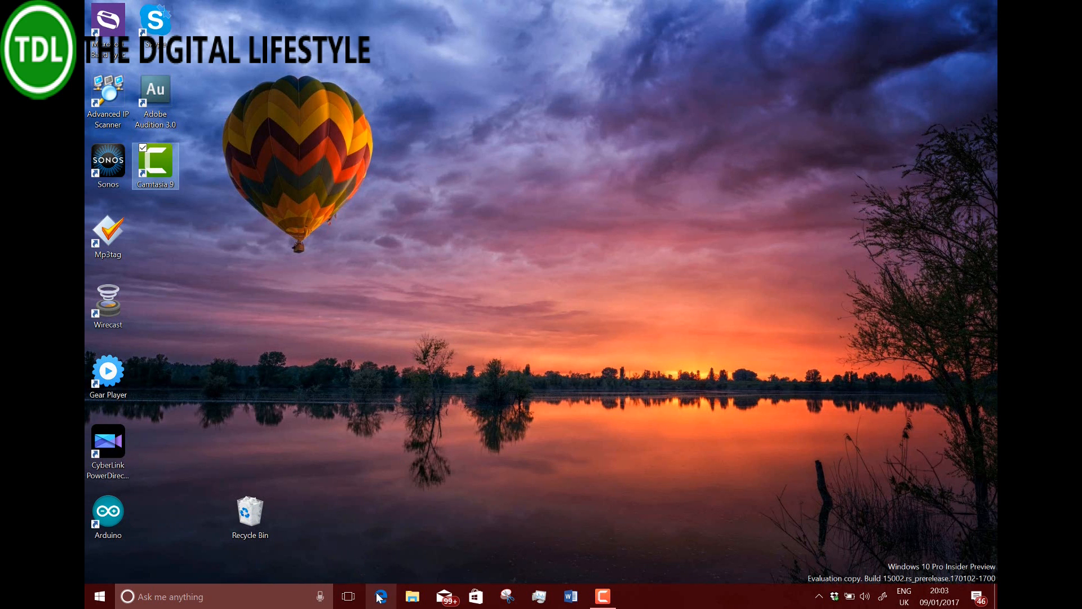
# Launch Edge from the taskbar, set all open tabs aside, then view the set-aside tabs
pyautogui.click(380, 597)
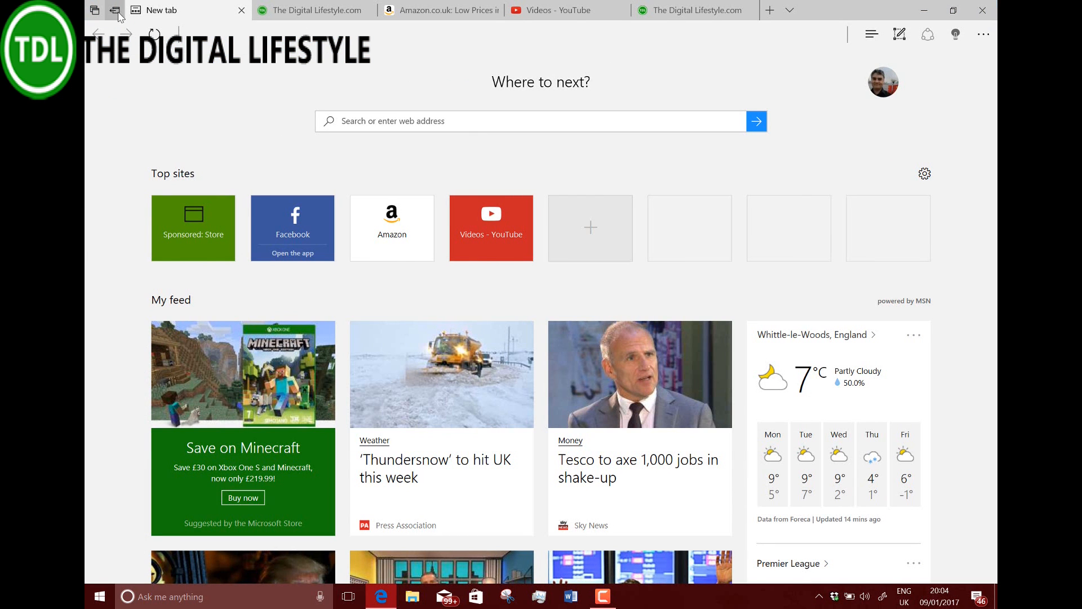
pyautogui.moveTo(115, 10)
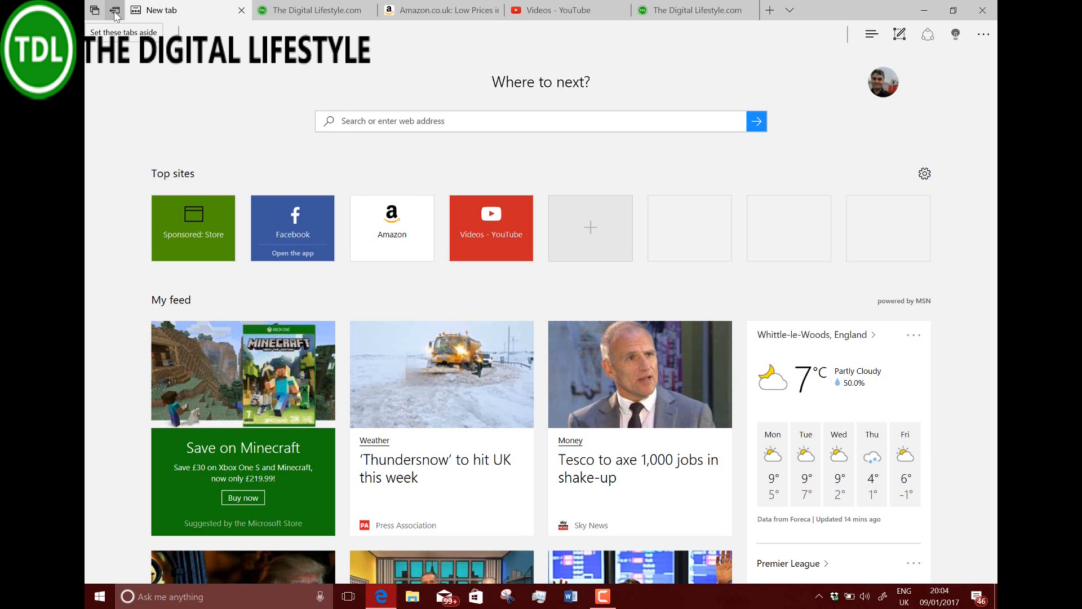
pyautogui.click(115, 10)
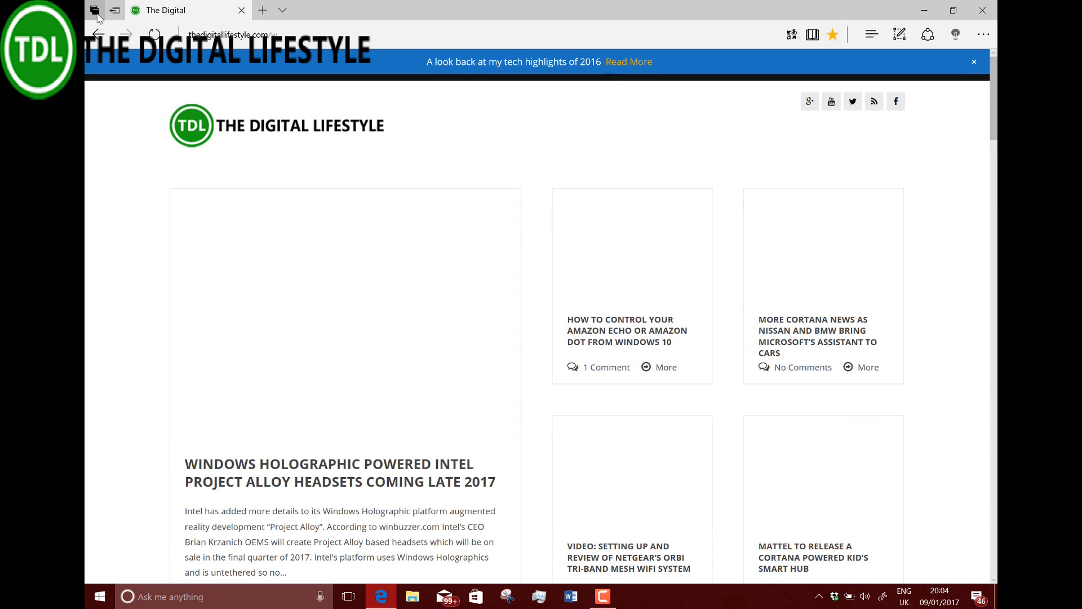
pyautogui.click(95, 10)
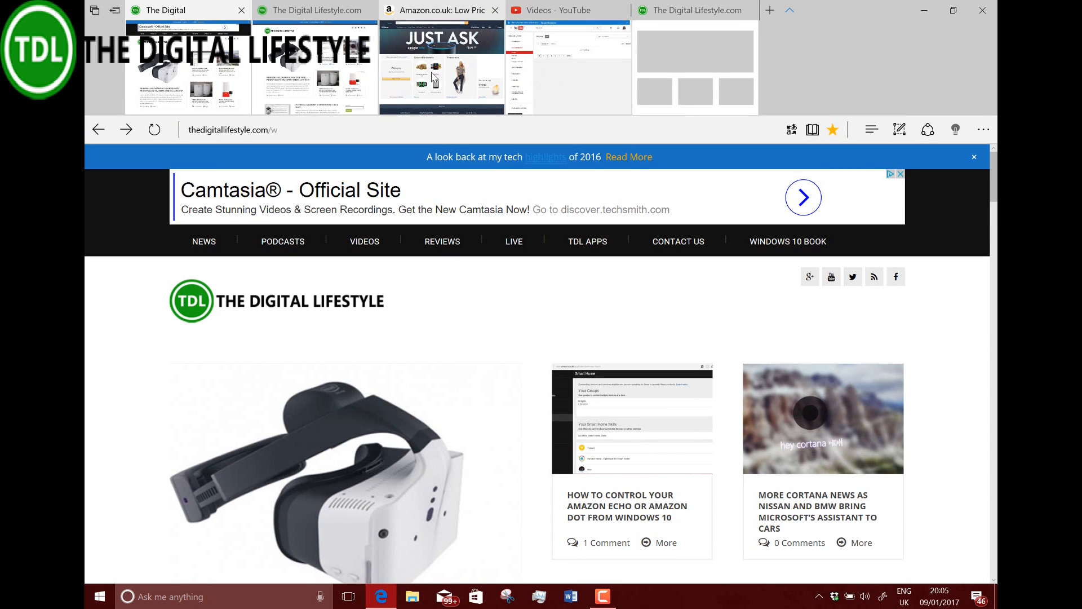
# Switch between the Amazon and Digital Lifestyle tabs, toggling the tab thumbnail previews off and on
pyautogui.click(438, 10)
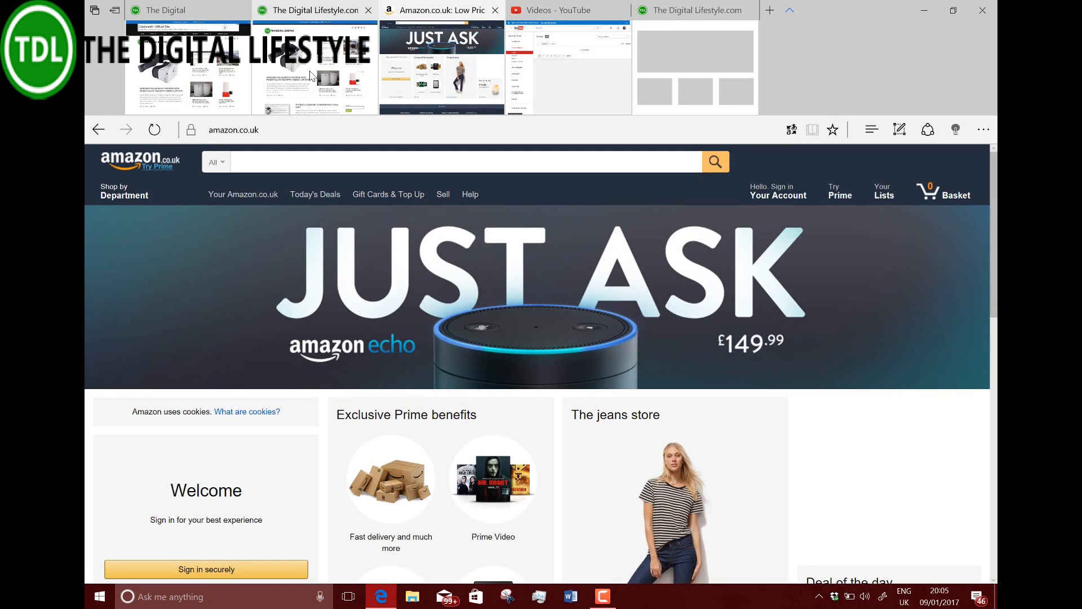
pyautogui.click(315, 10)
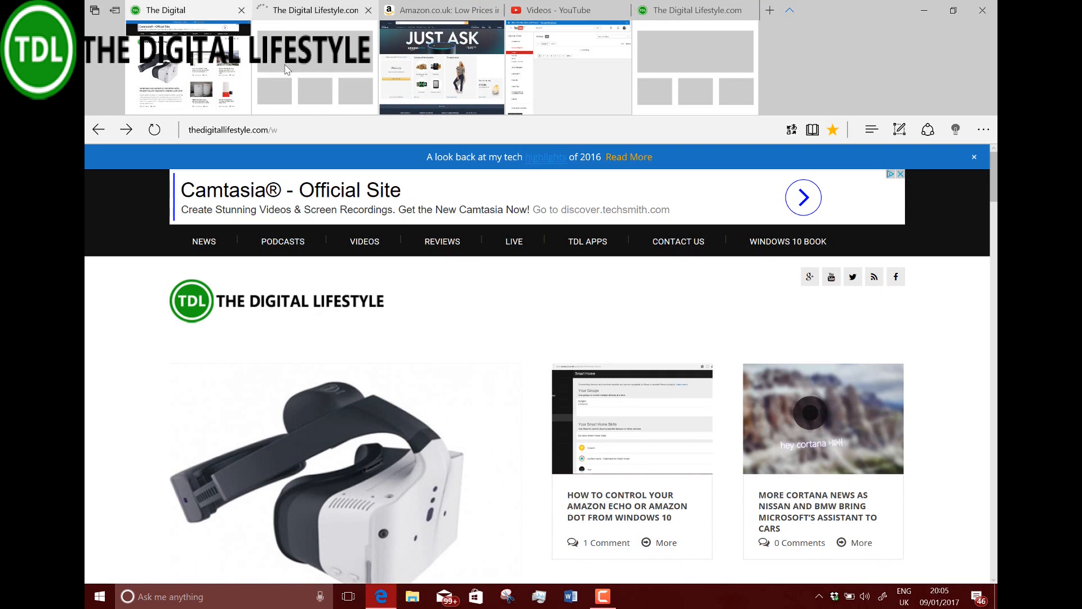
pyautogui.click(441, 10)
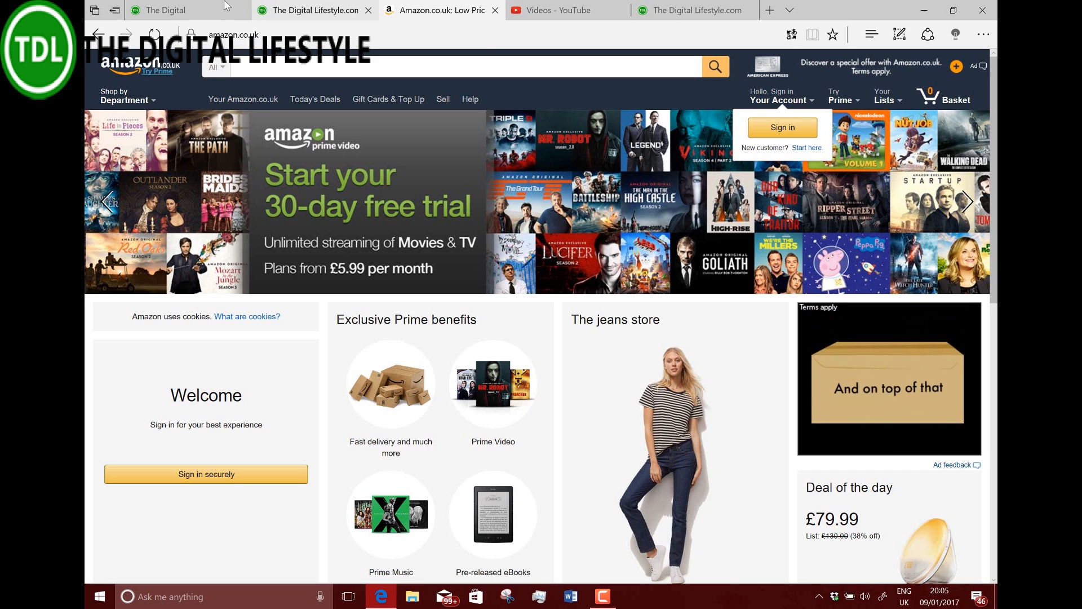
pyautogui.click(314, 10)
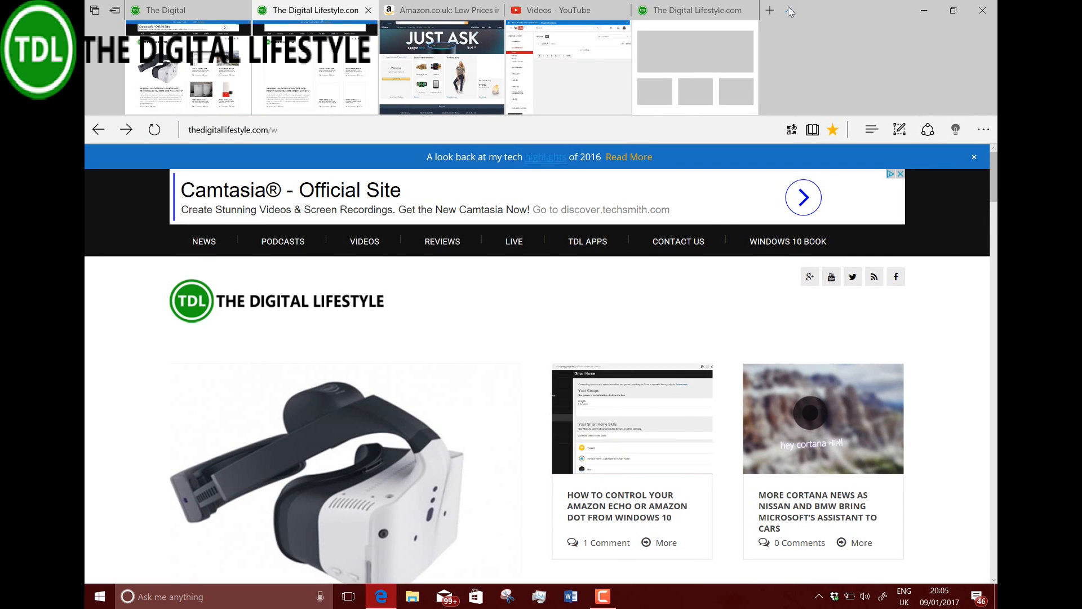
pyautogui.click(440, 10)
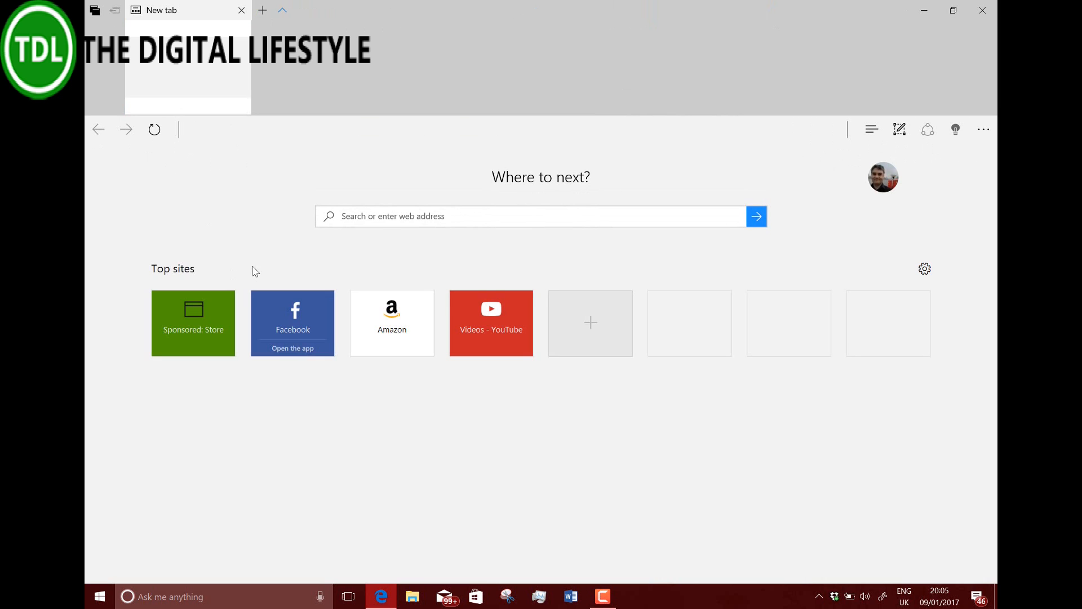
# Restore only The Digital Lifestyle tab from the set-aside tabs
pyautogui.scroll(-3)
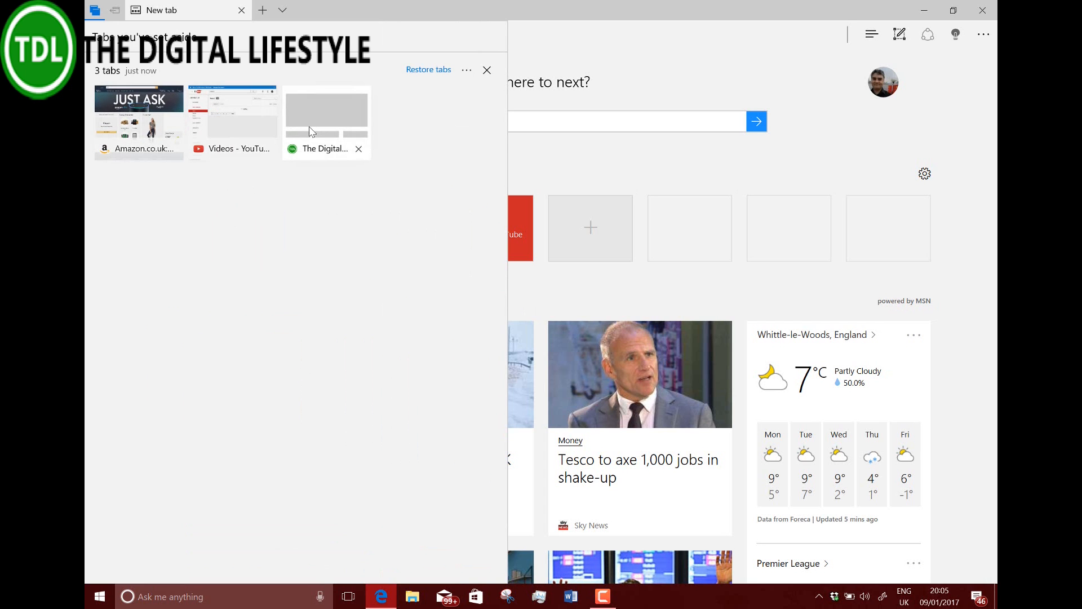
pyautogui.click(326, 114)
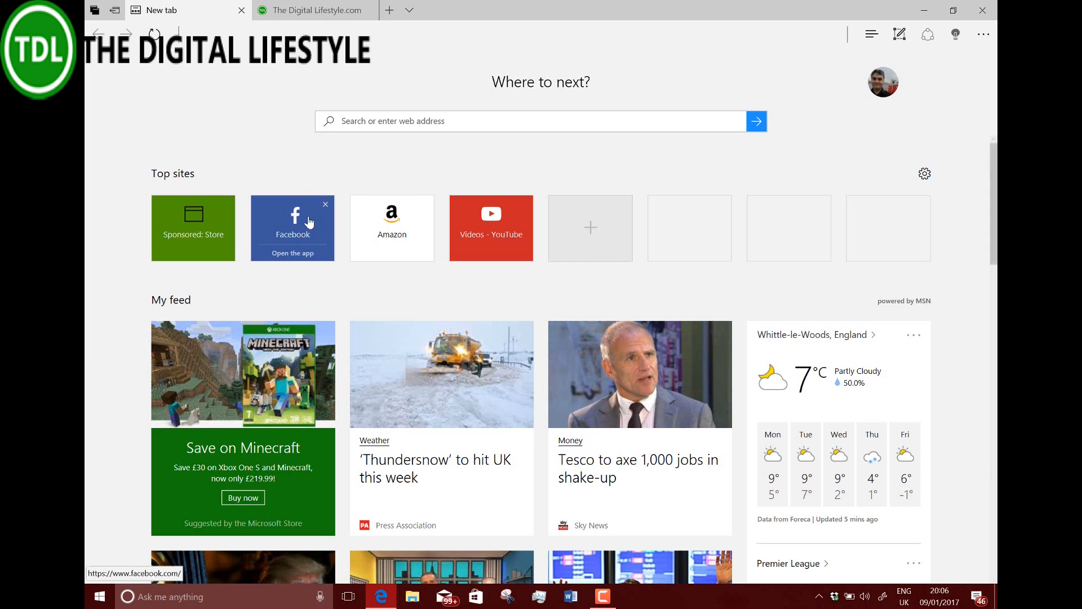
pyautogui.moveTo(381, 596)
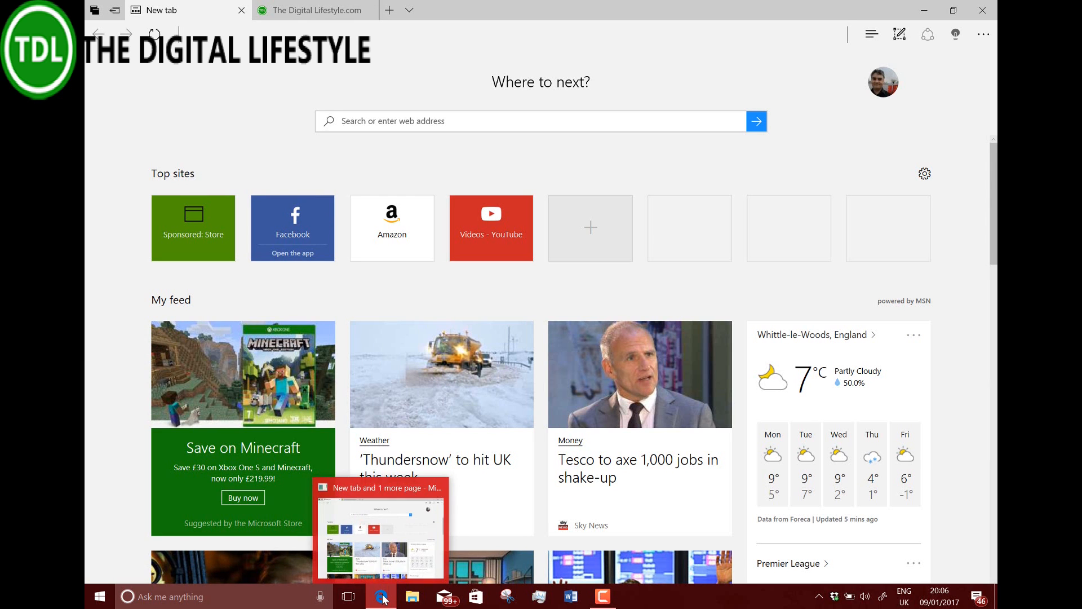
pyautogui.rightClick(381, 595)
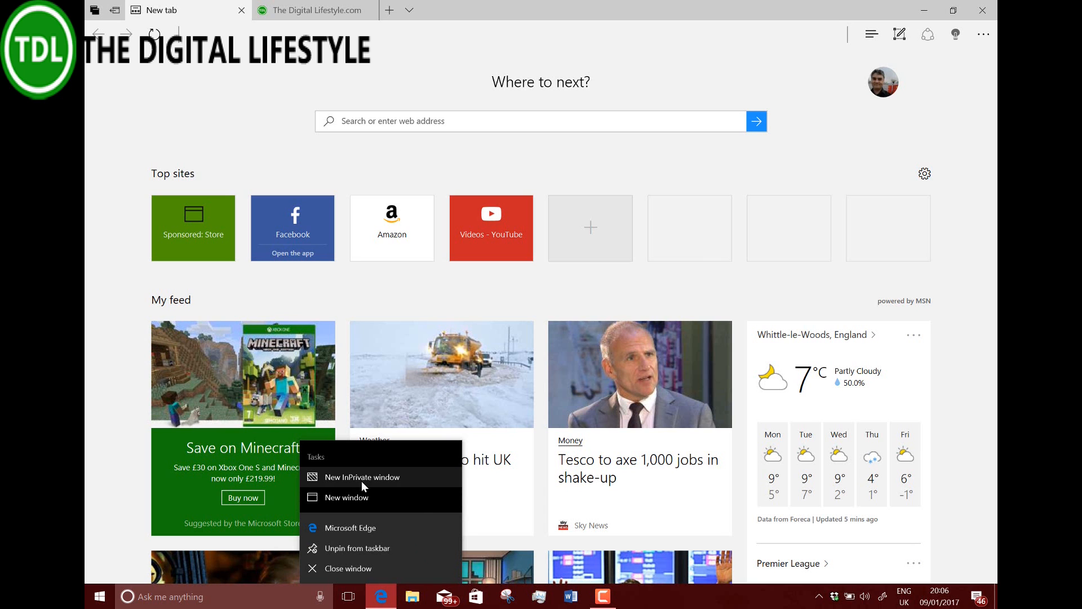
pyautogui.click(346, 497)
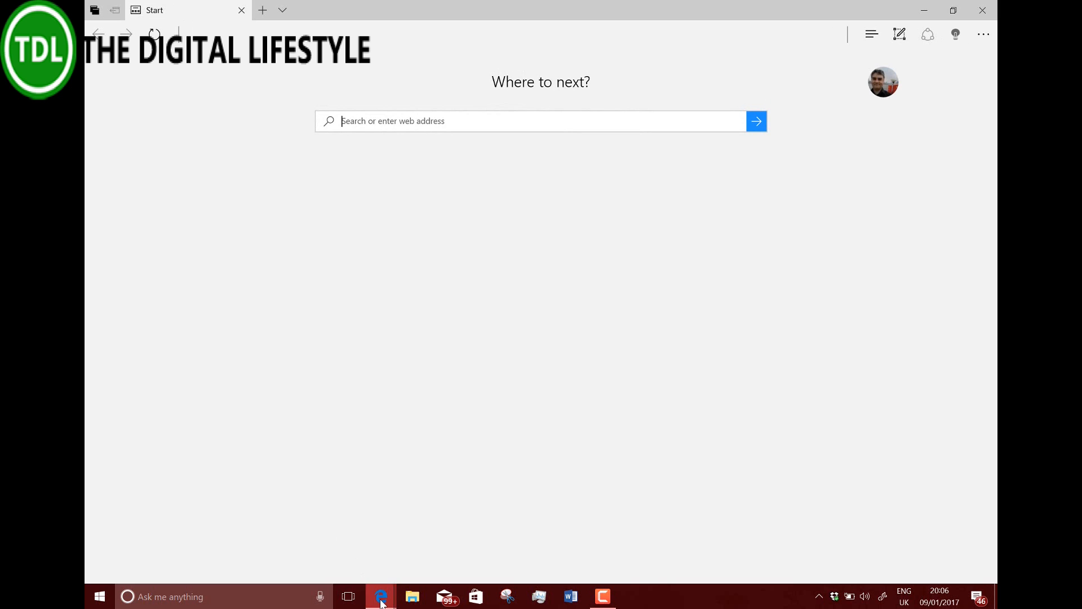
pyautogui.rightClick(380, 595)
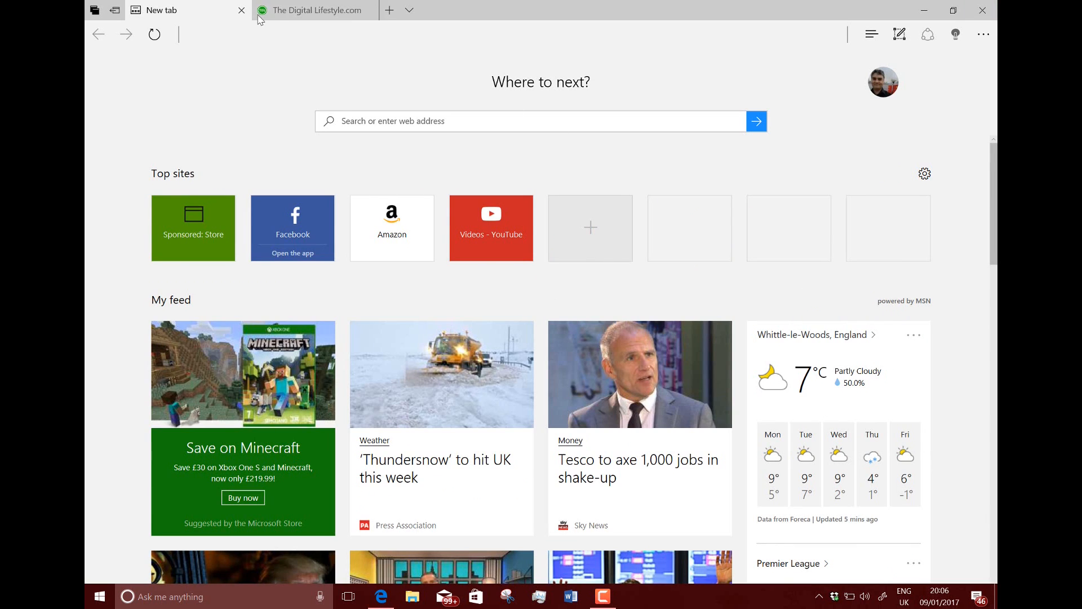
# Switch to the Digital Lifestyle tab and scroll its article list down to the Amazon Echo and Cortana posts
pyautogui.click(316, 10)
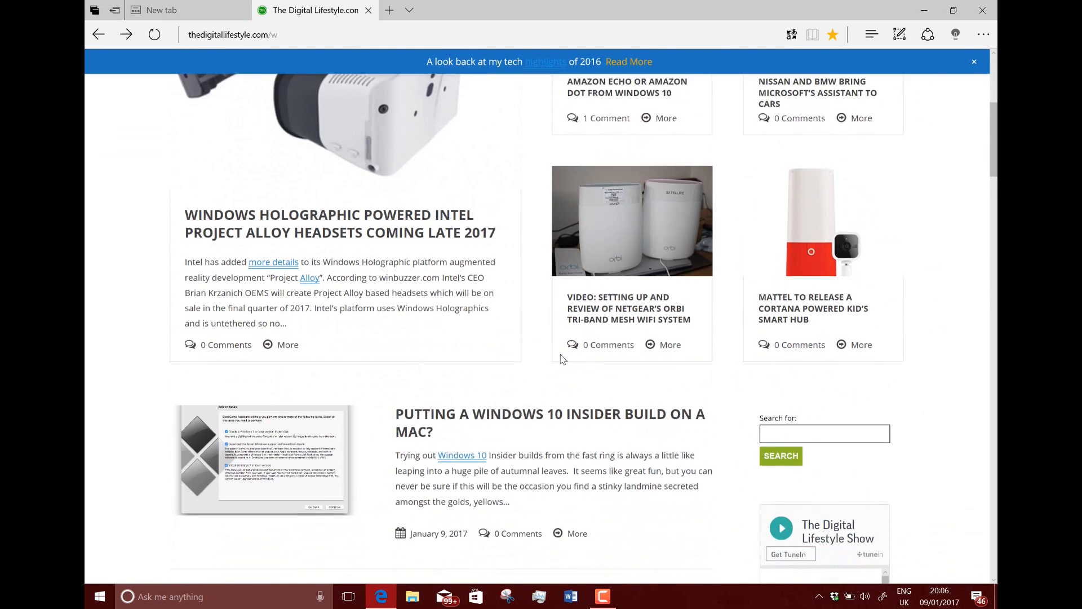
pyautogui.scroll(-3)
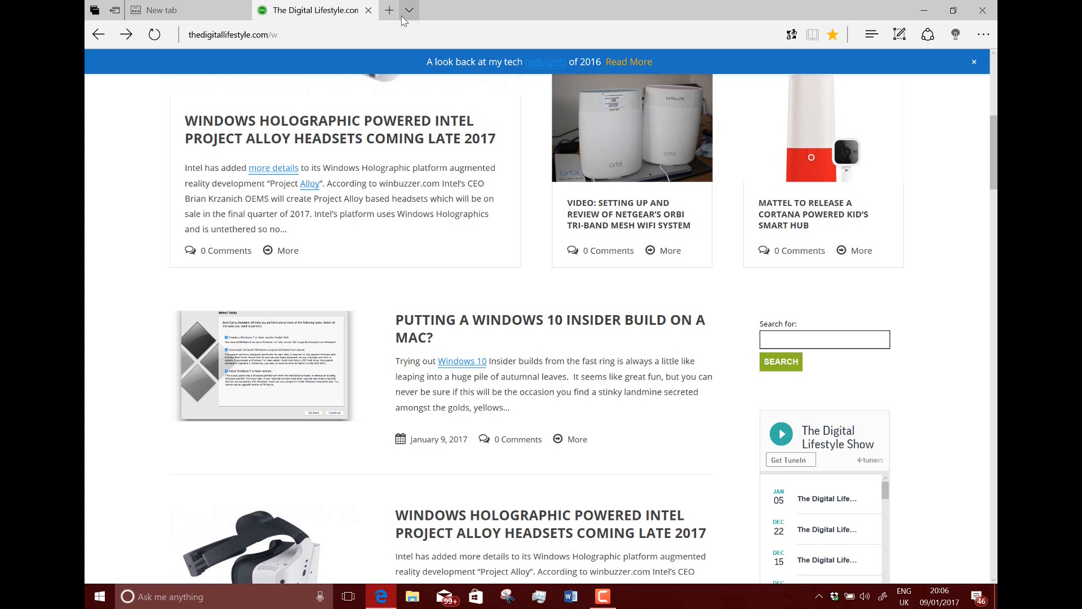
pyautogui.scroll(-3)
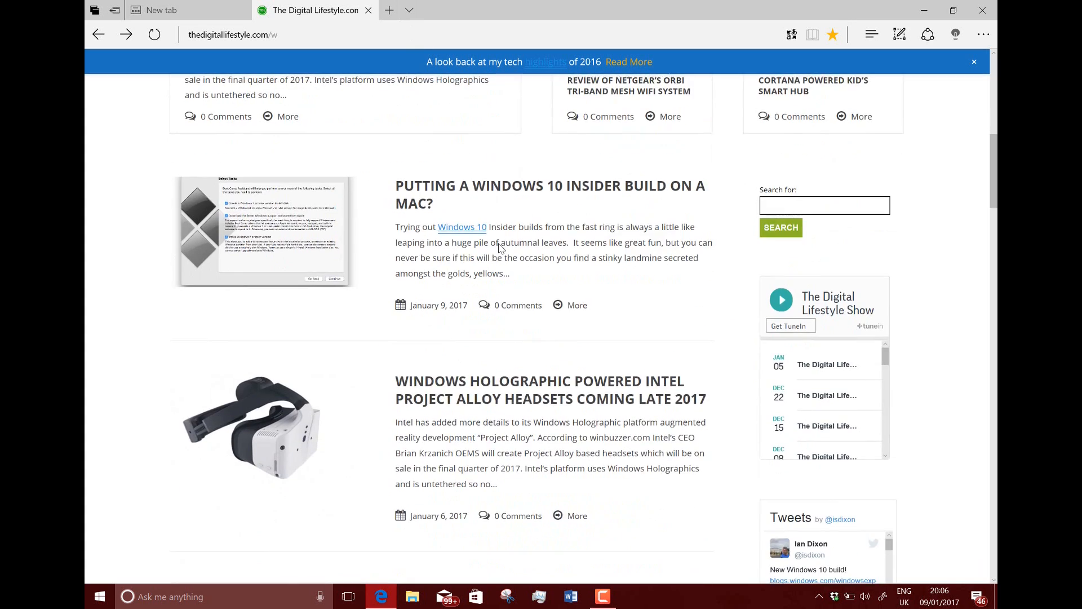
pyautogui.scroll(3)
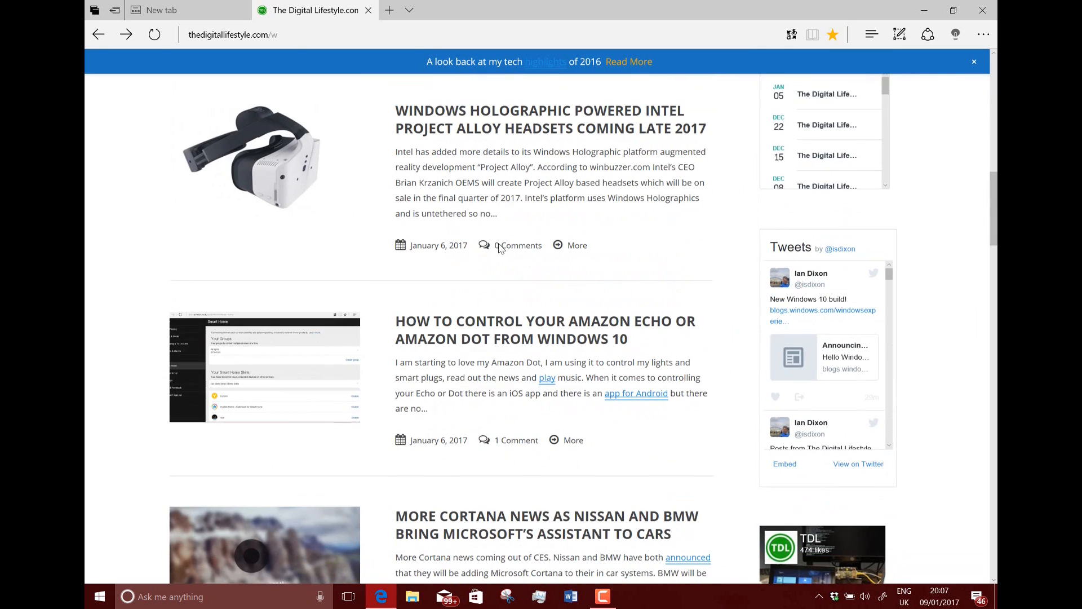
pyautogui.scroll(-3)
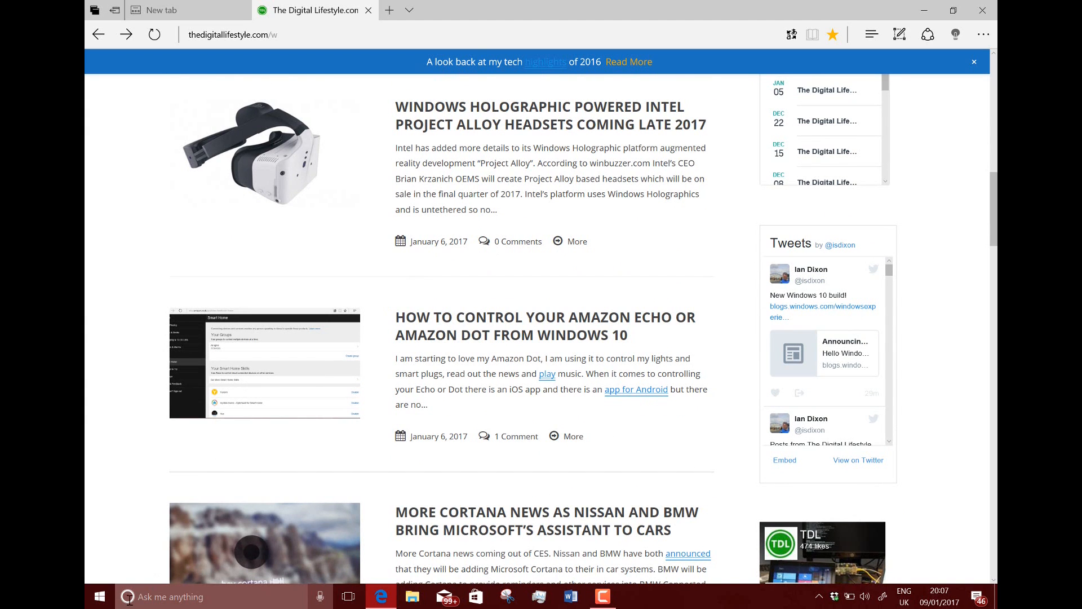
pyautogui.click(100, 596)
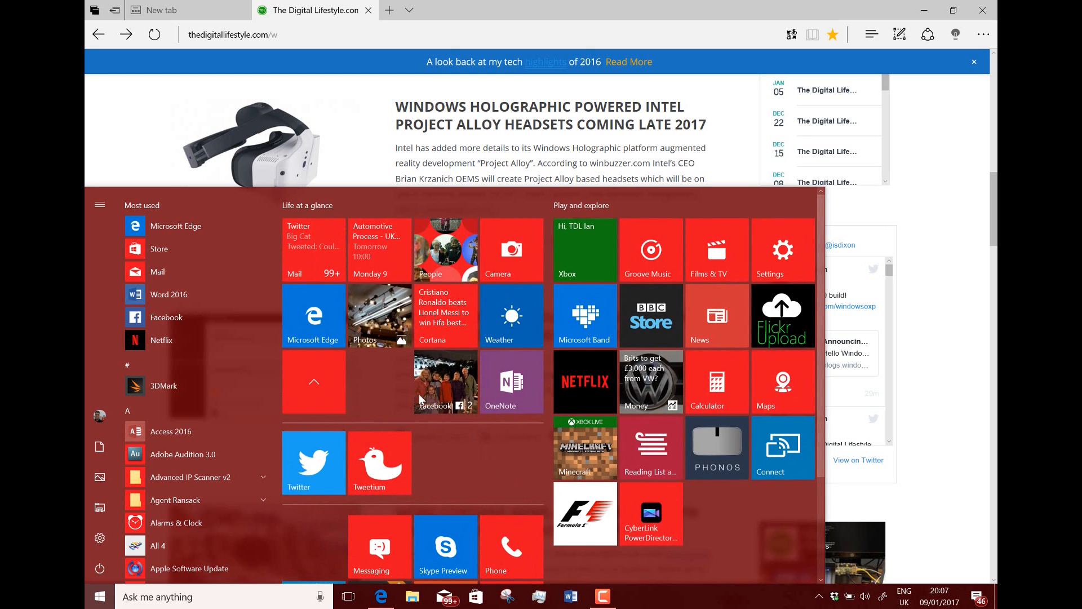
pyautogui.scroll(-3)
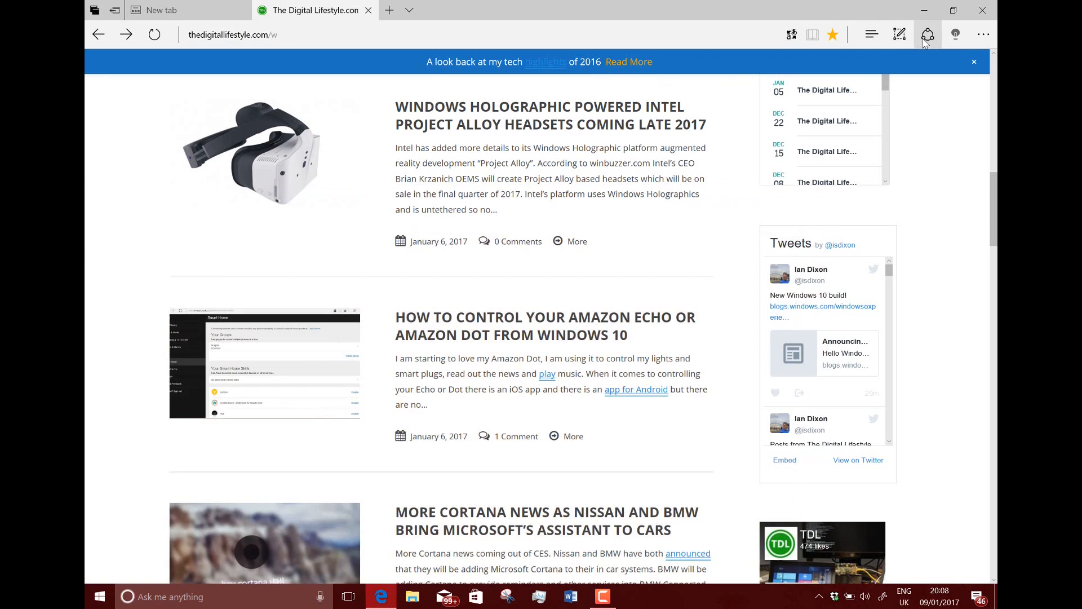
# Bring up the sharing options for the Digital Lifestyle page
pyautogui.click(927, 35)
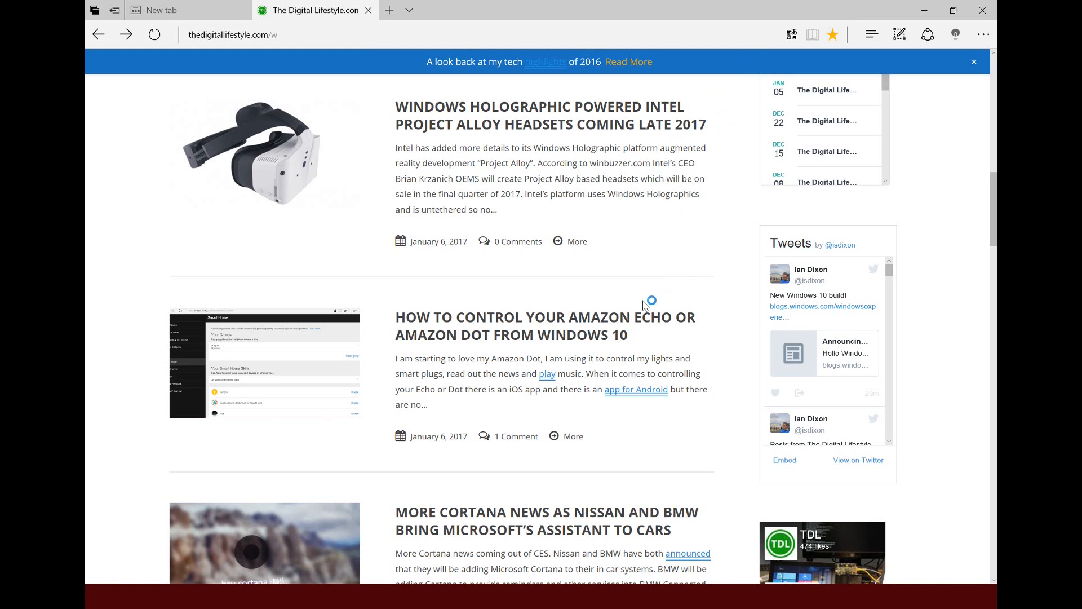
pyautogui.moveTo(888, 50)
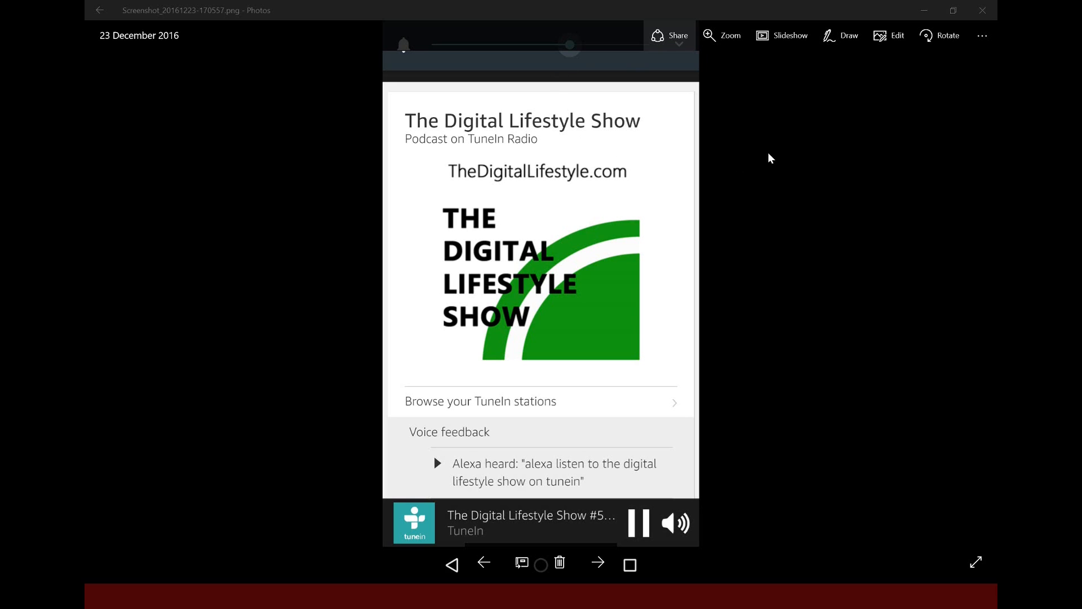
pyautogui.moveTo(282, 447)
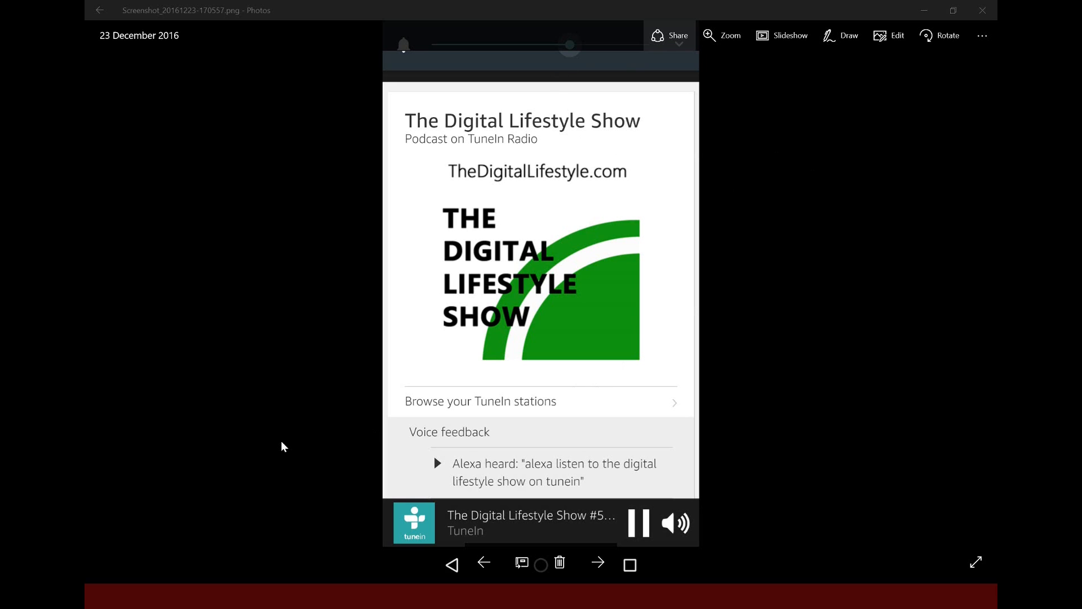
pyautogui.moveTo(480, 273)
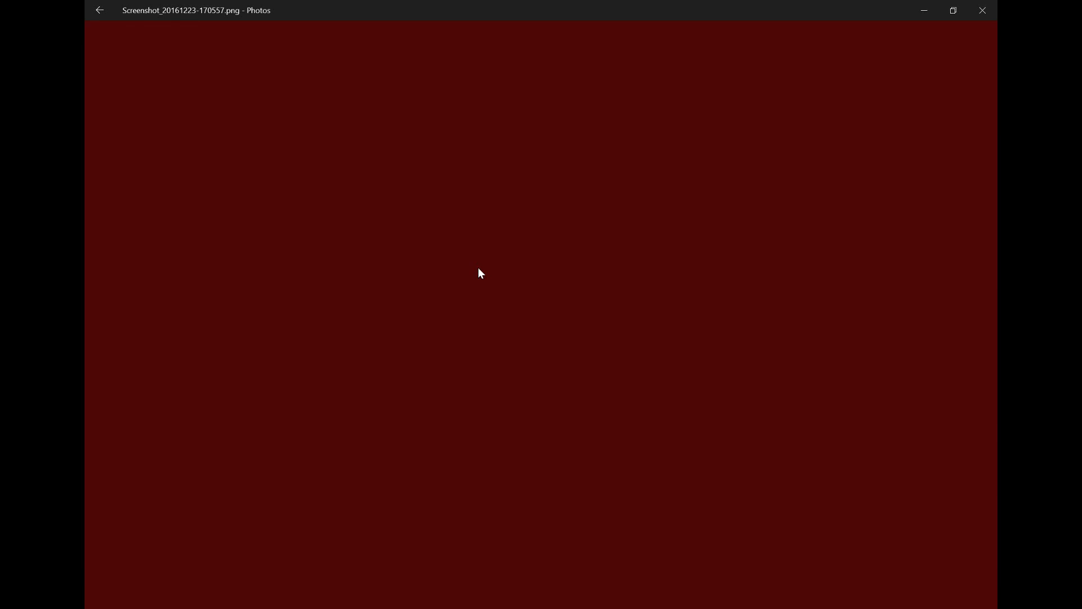
# Close the Photos window showing the TuneIn screenshot, returning to the desktop
pyautogui.click(981, 10)
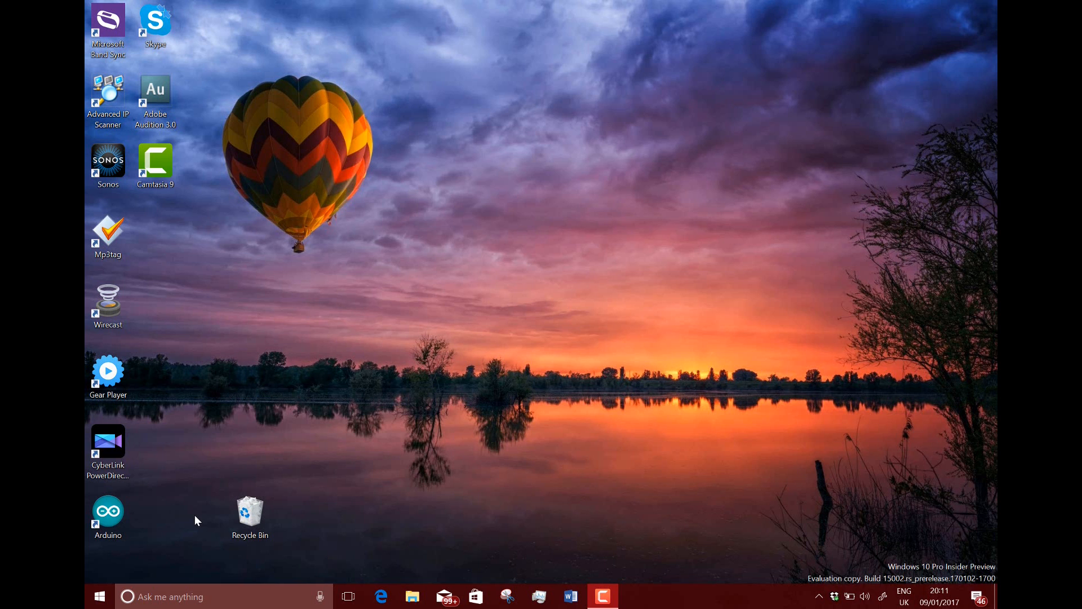
# Launch the Windows Store, then start Groove Music from its Start tile into the Albums view
pyautogui.click(475, 596)
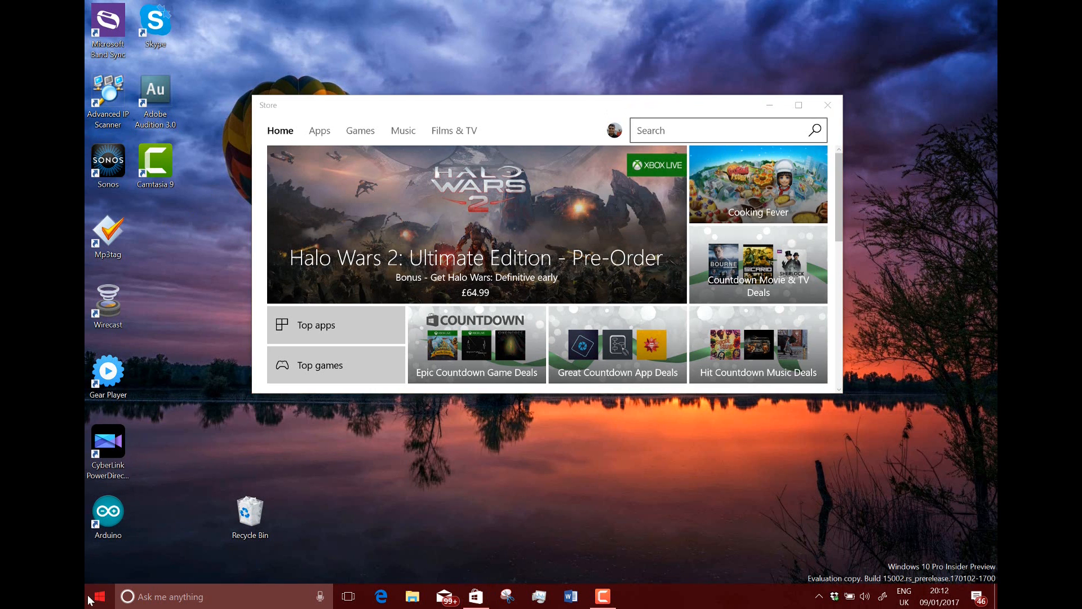
pyautogui.click(97, 597)
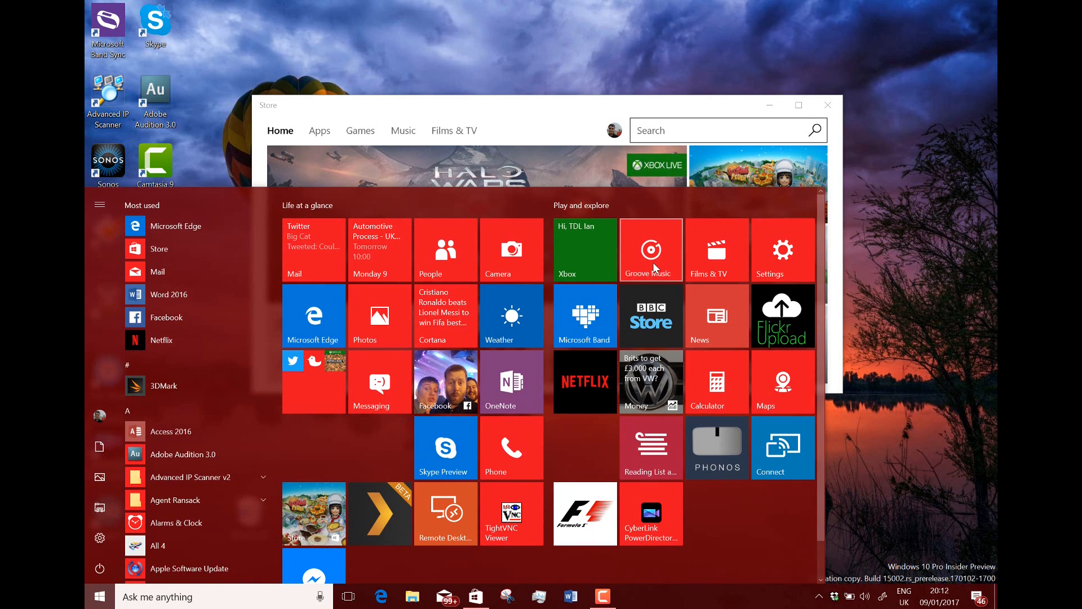
pyautogui.click(650, 249)
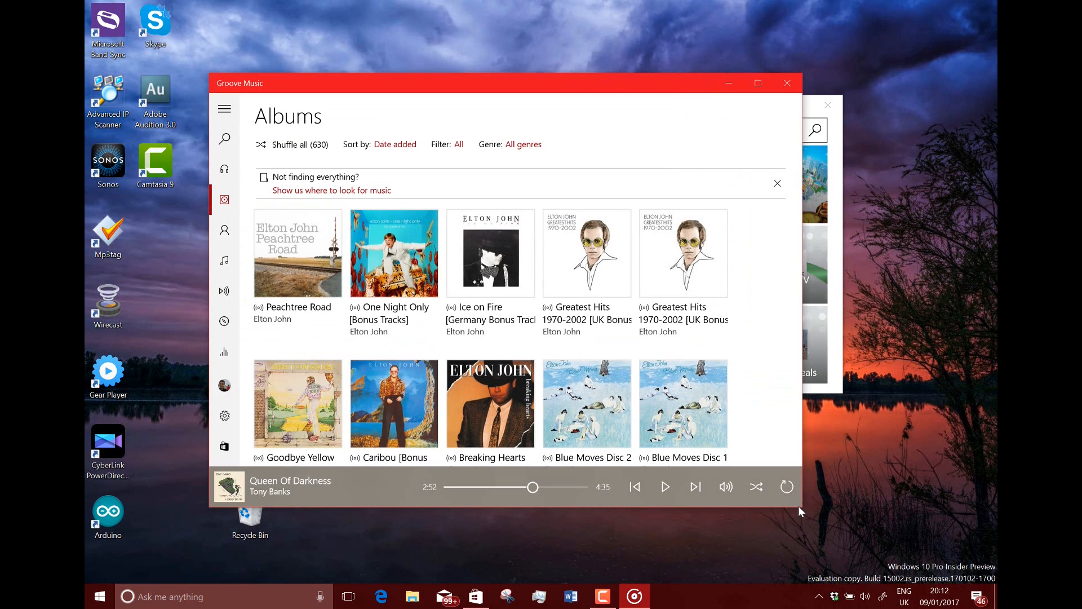
pyautogui.moveTo(789, 517)
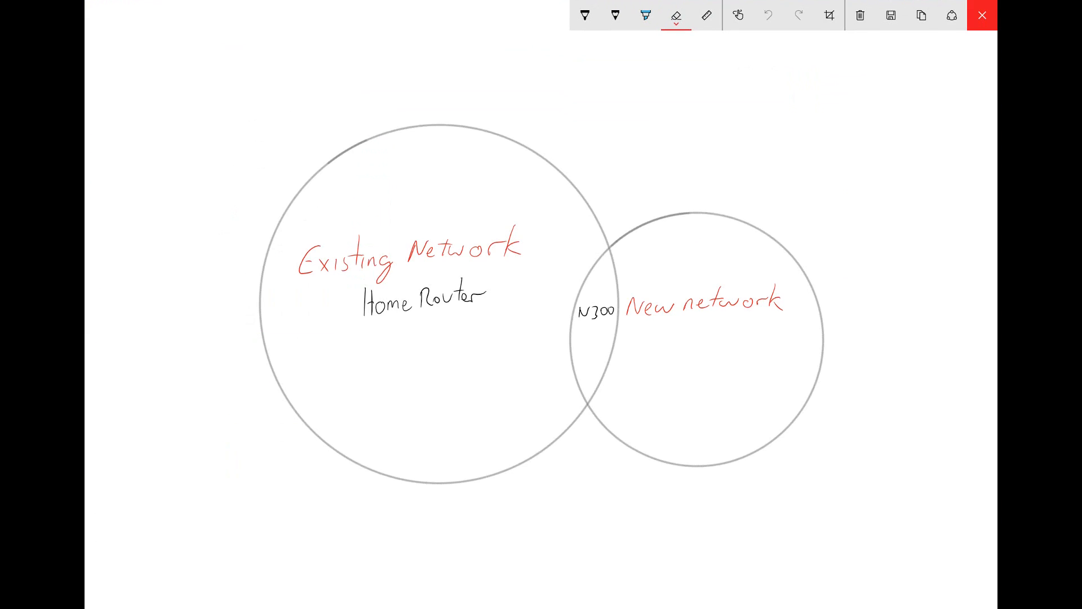
# Select the ballpoint pen in Sketchpad and look over its colour and size palette
pyautogui.click(585, 15)
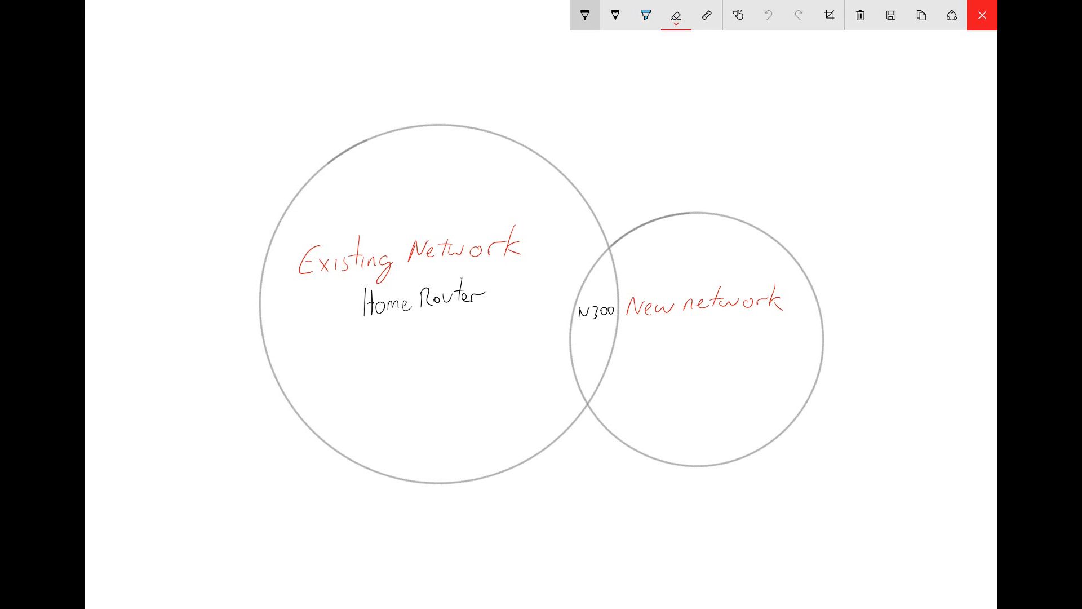
pyautogui.click(584, 14)
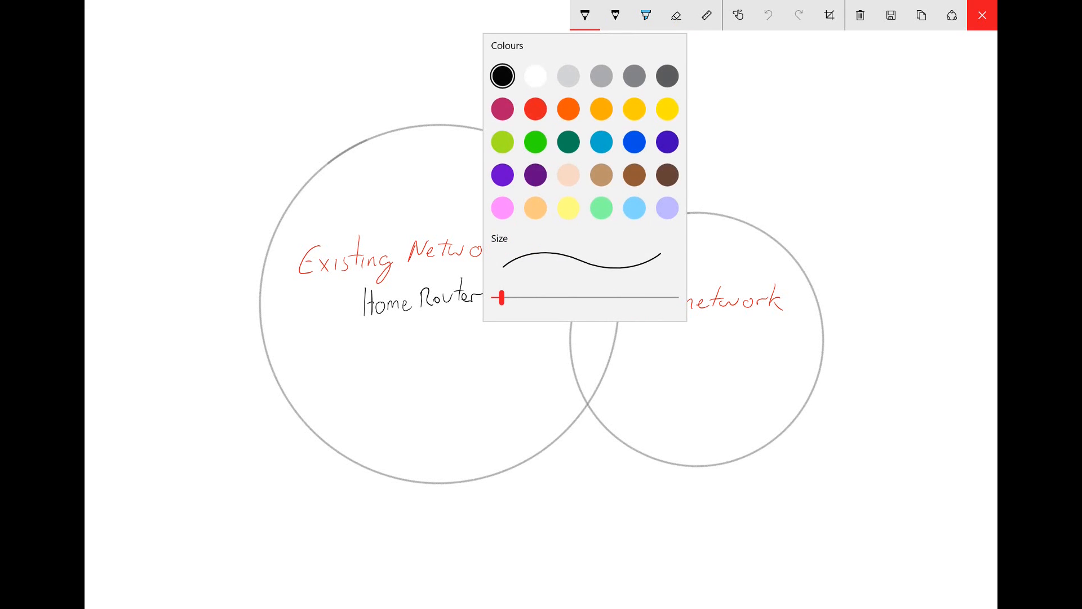
pyautogui.click(584, 15)
pyautogui.write('windows def')
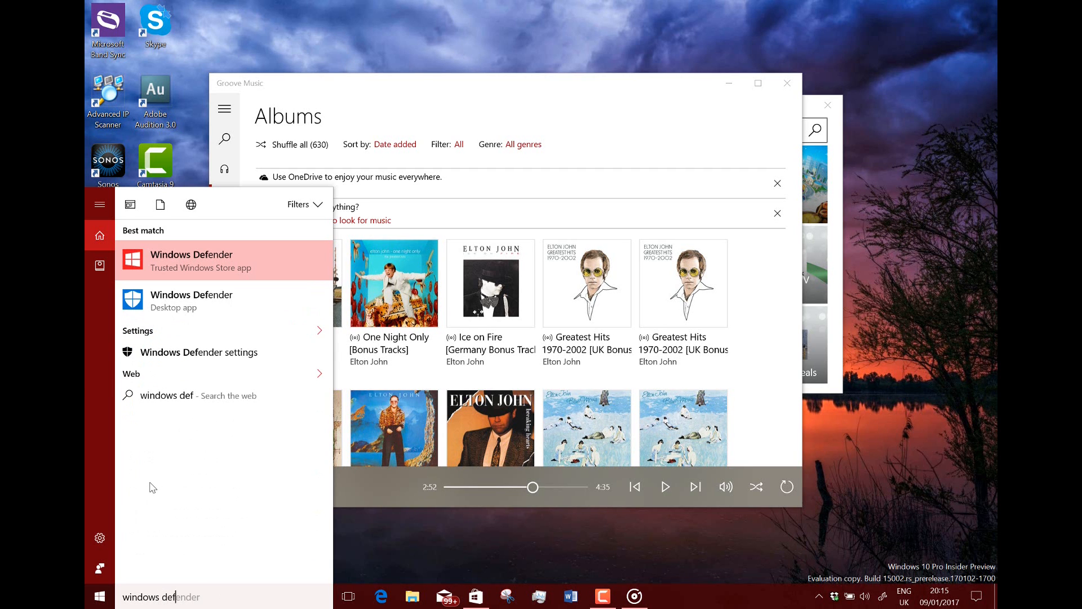
# Launch Windows Defender, dismiss its improvements notice, then move on to Windows Settings
pyautogui.click(192, 261)
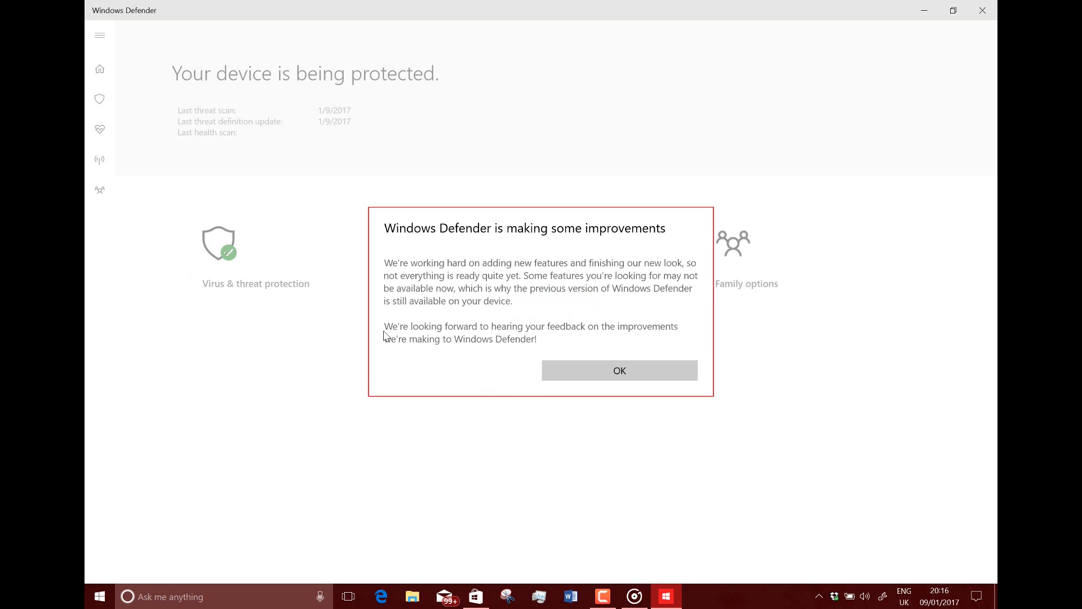
pyautogui.click(619, 370)
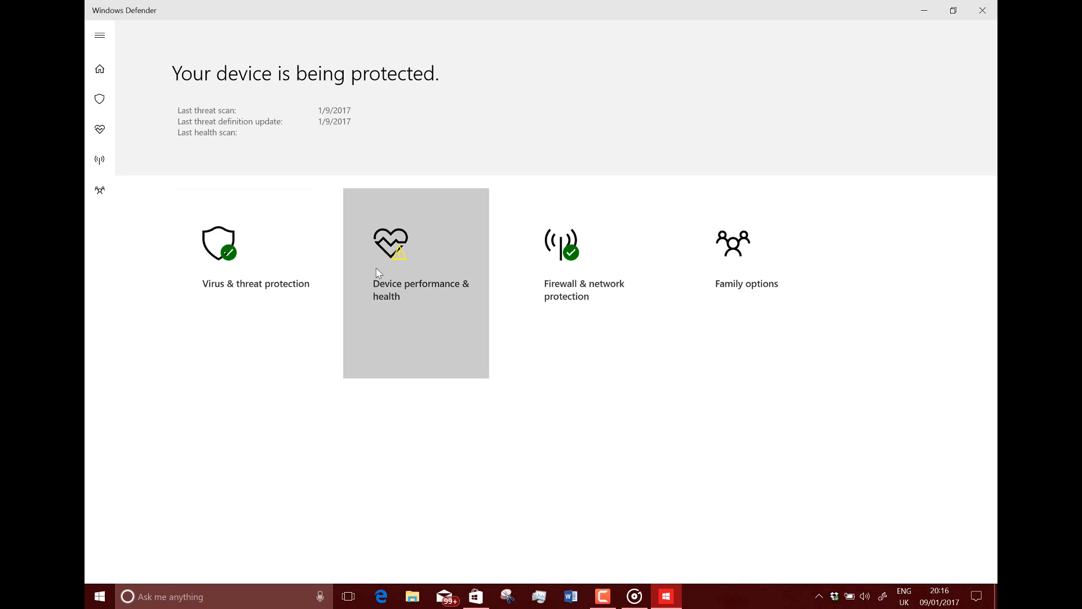
pyautogui.moveTo(100, 68)
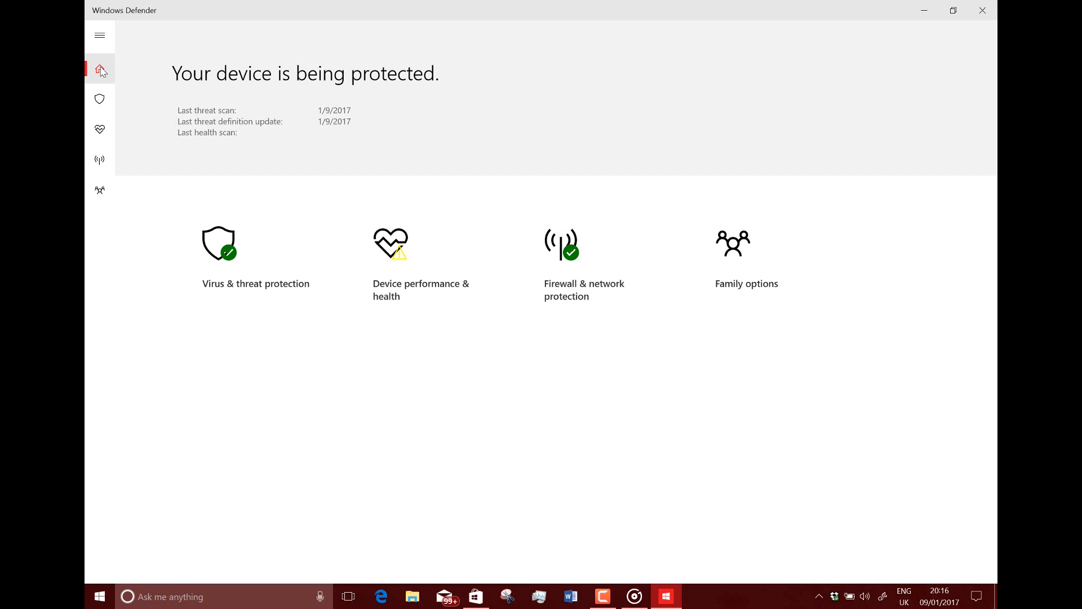
pyautogui.click(698, 596)
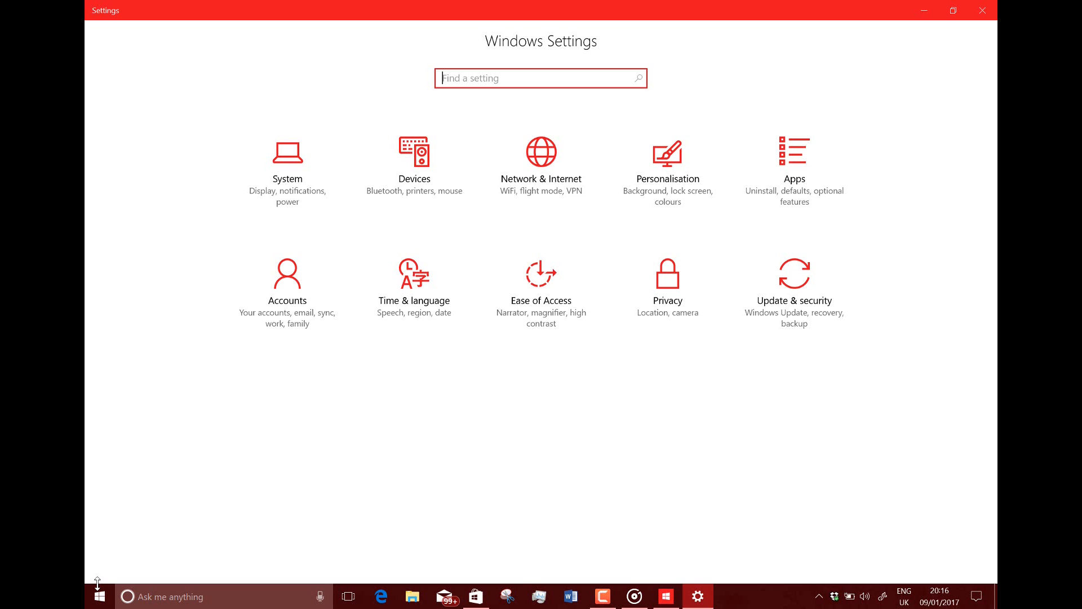
# Glance at System and the Apps & features list, then land on the System Display page
pyautogui.click(288, 159)
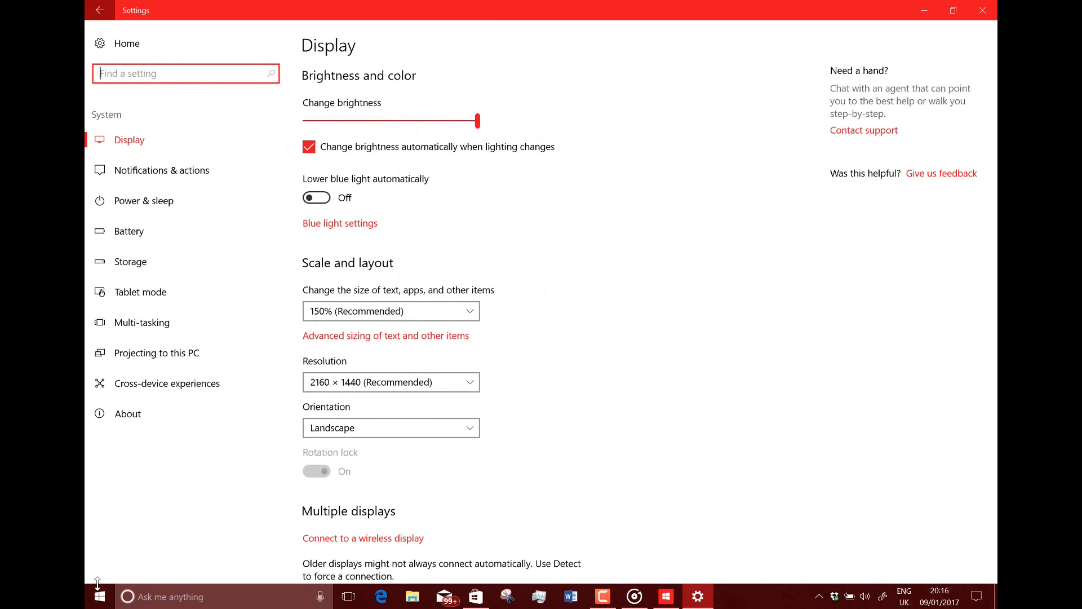
pyautogui.click(99, 10)
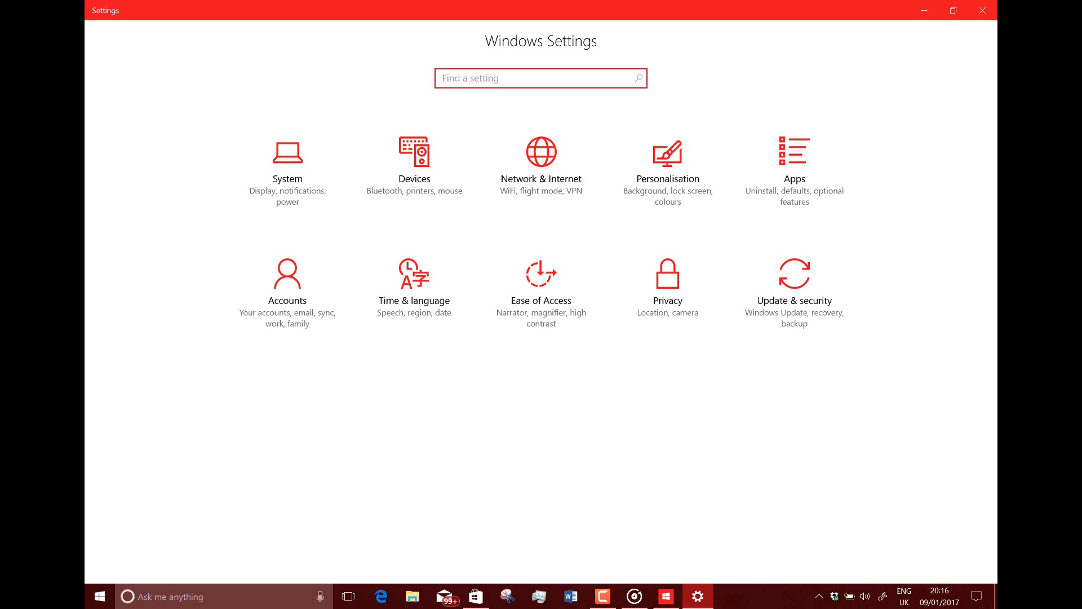
pyautogui.click(794, 153)
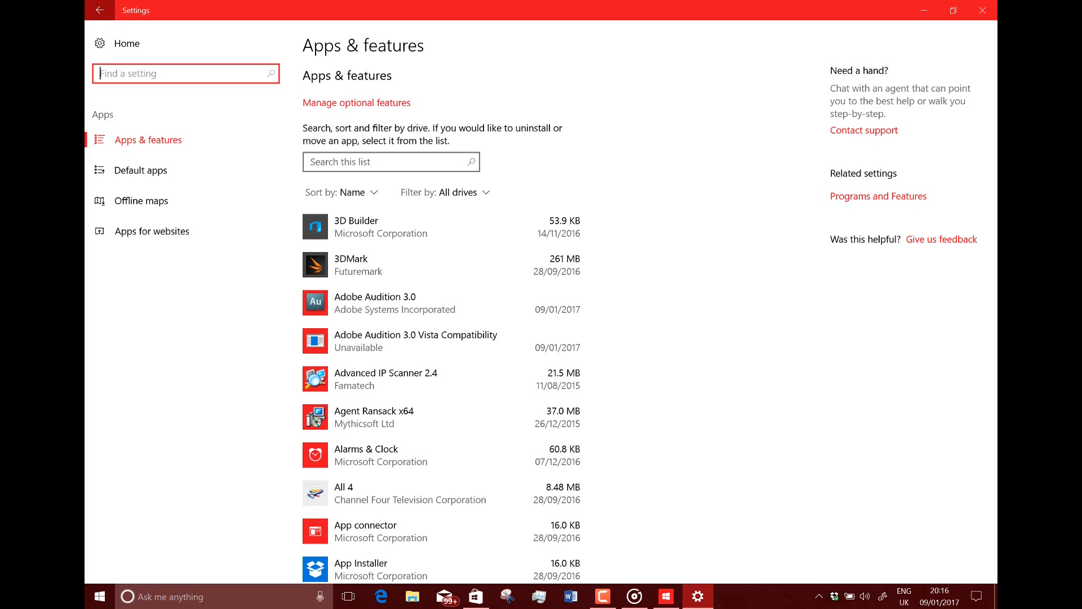
pyautogui.click(99, 10)
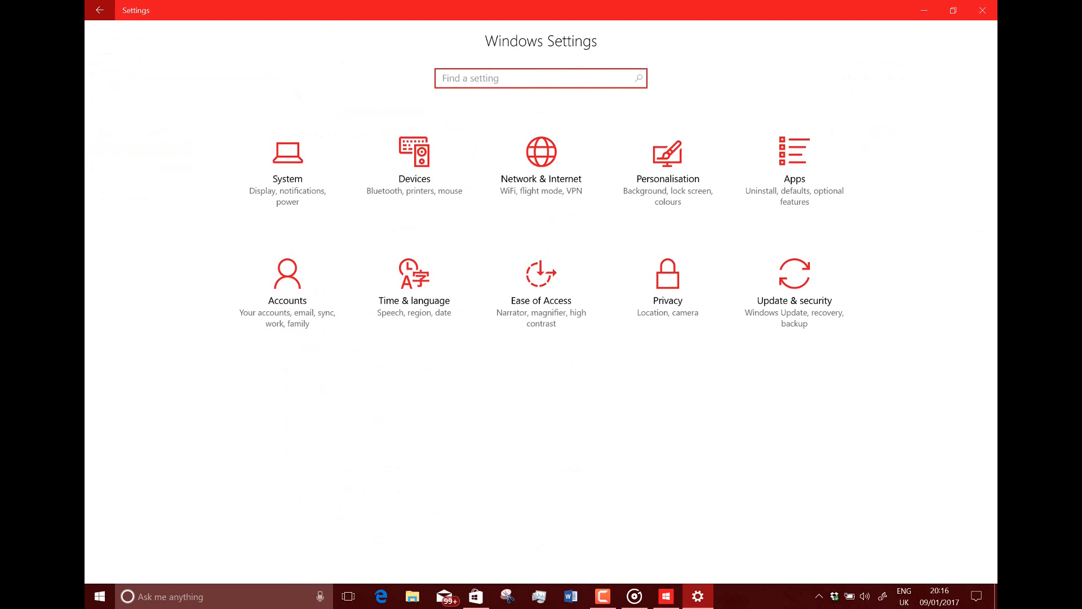
pyautogui.click(414, 166)
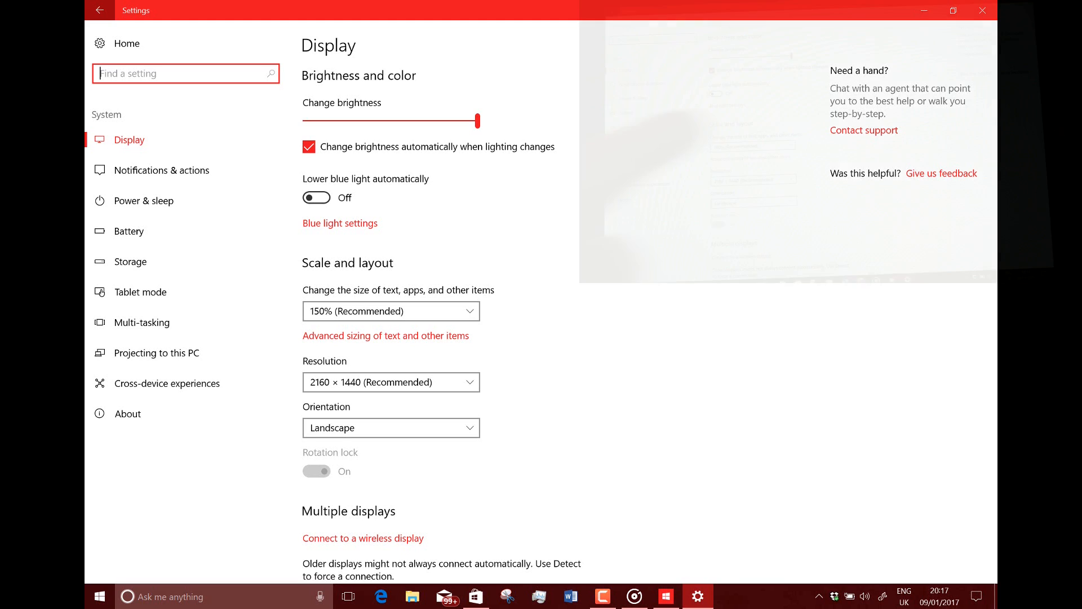
# Reach the Windows Update status page under Update & security, showing no updates available
pyautogui.click(316, 198)
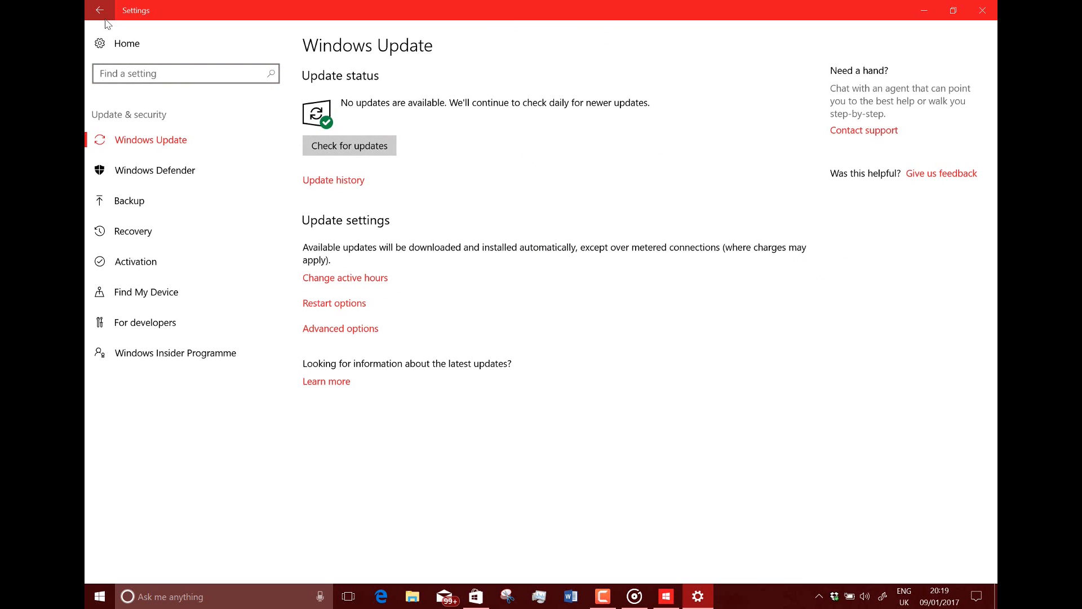
# View Update history showing Insider Preview 15002 installed, then return to Windows Update
pyautogui.click(334, 179)
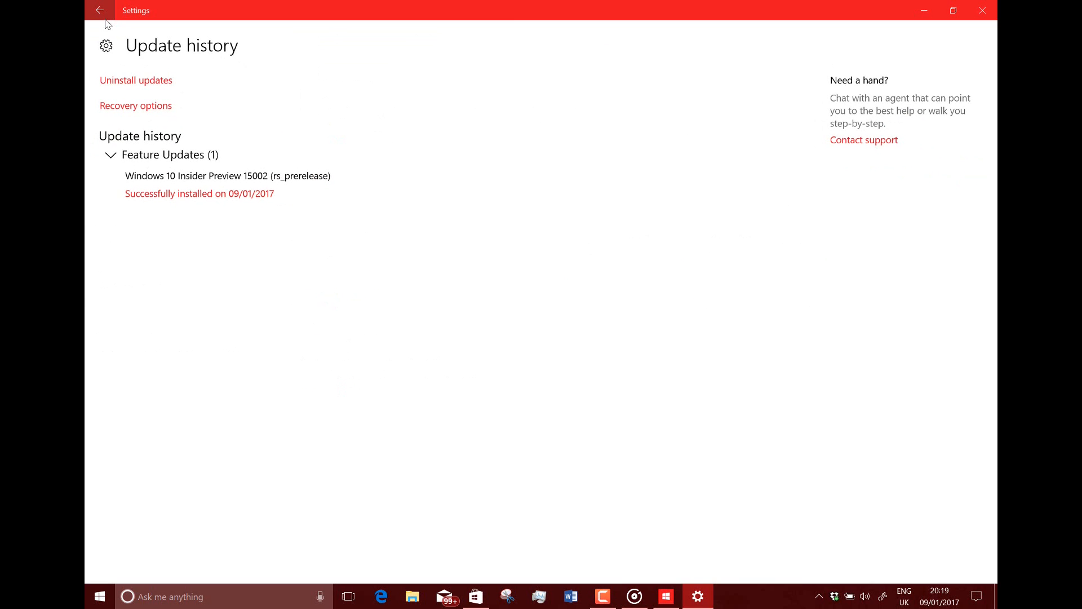
pyautogui.click(100, 10)
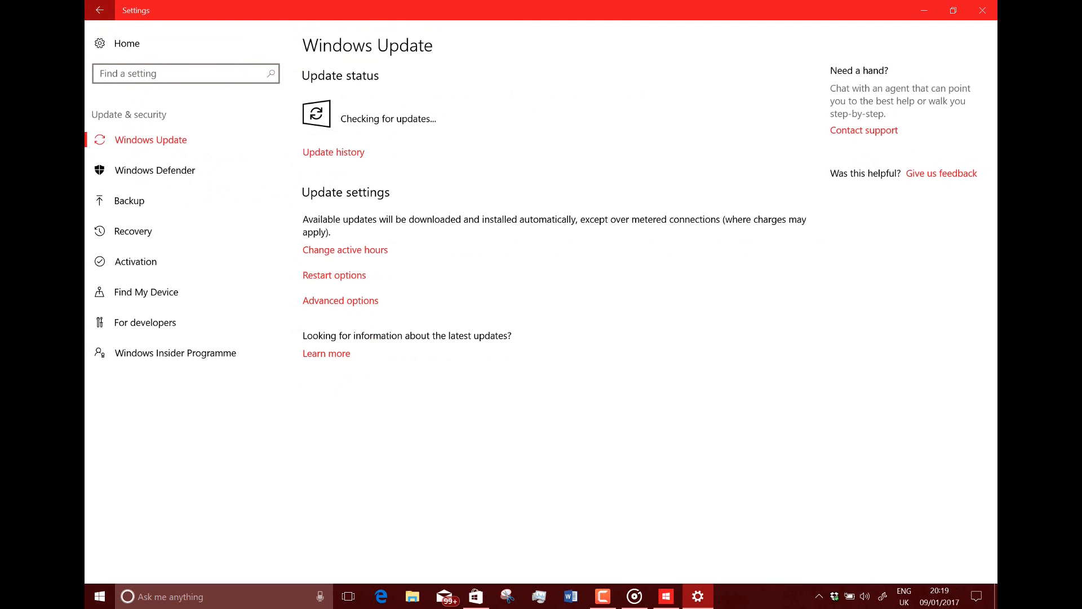